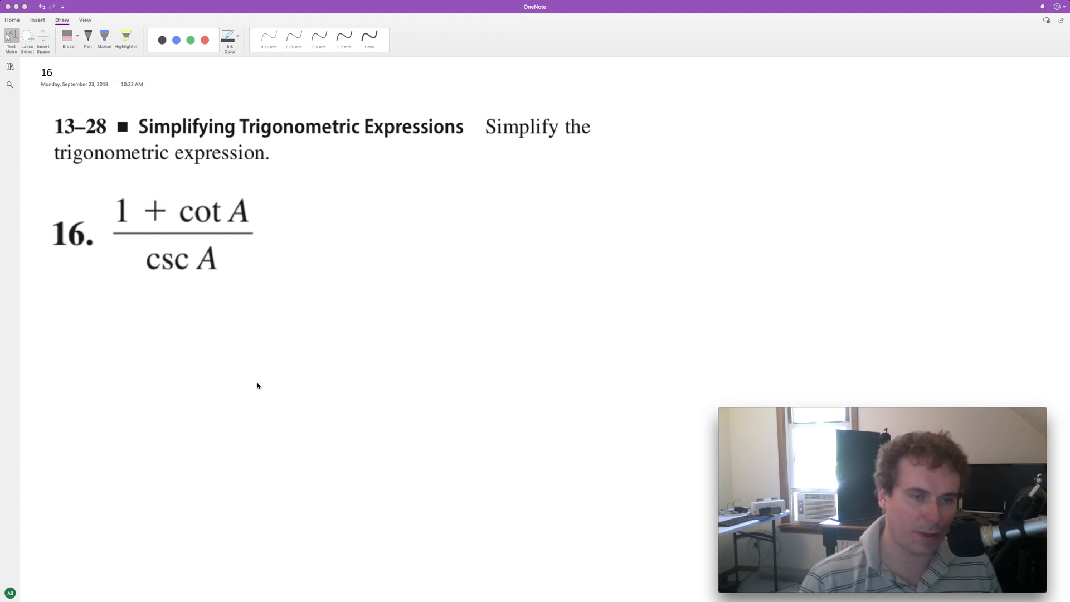
pyautogui.moveTo(197, 265)
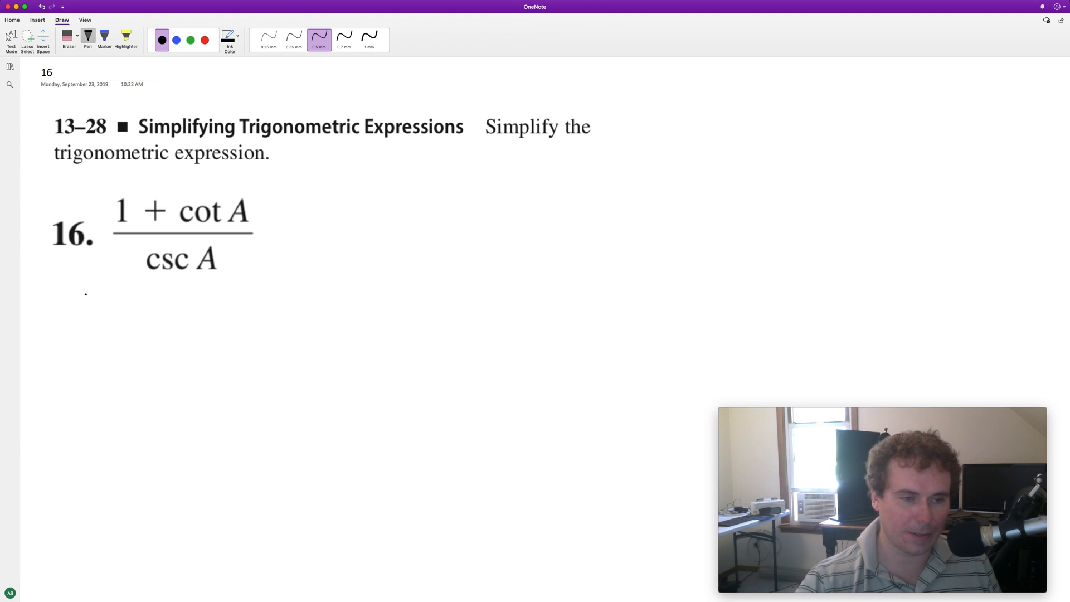
# Step: Handwrite 1/(1/sin A) + (cos A/sin A)/(1/sin A) beneath the problem, then begin the next line
pyautogui.moveTo(86, 294); pyautogui.dragTo(124, 340)
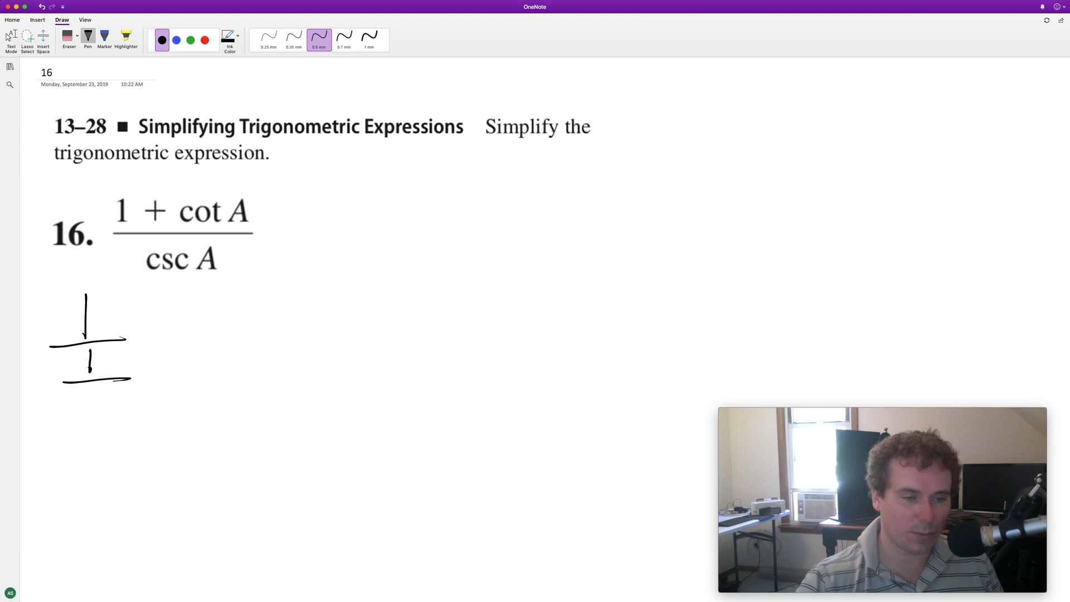
pyautogui.moveTo(68, 395); pyautogui.dragTo(141, 392)
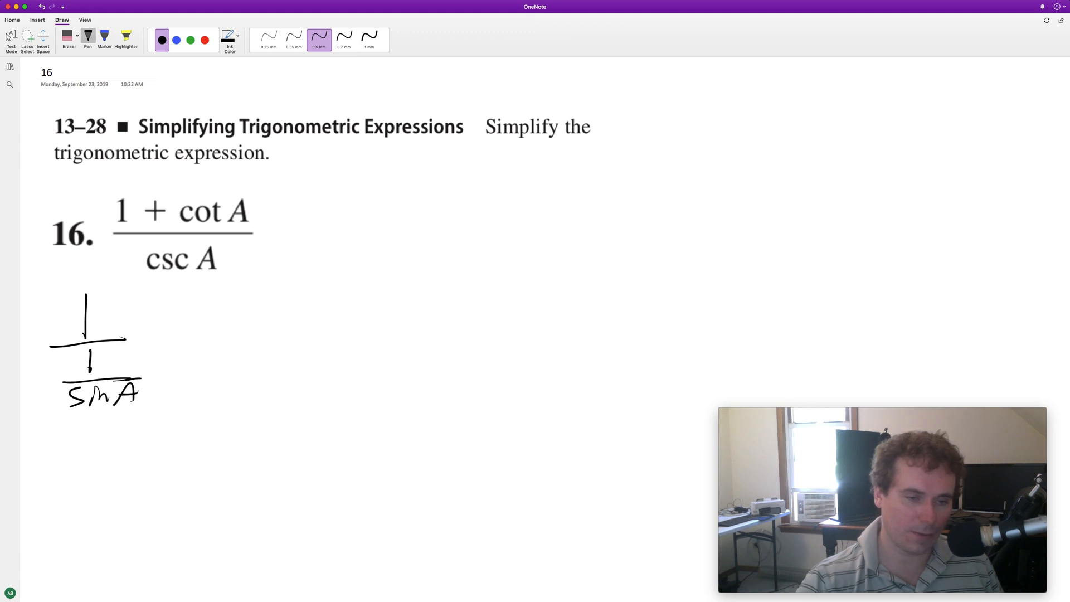
pyautogui.moveTo(178, 321); pyautogui.dragTo(198, 341)
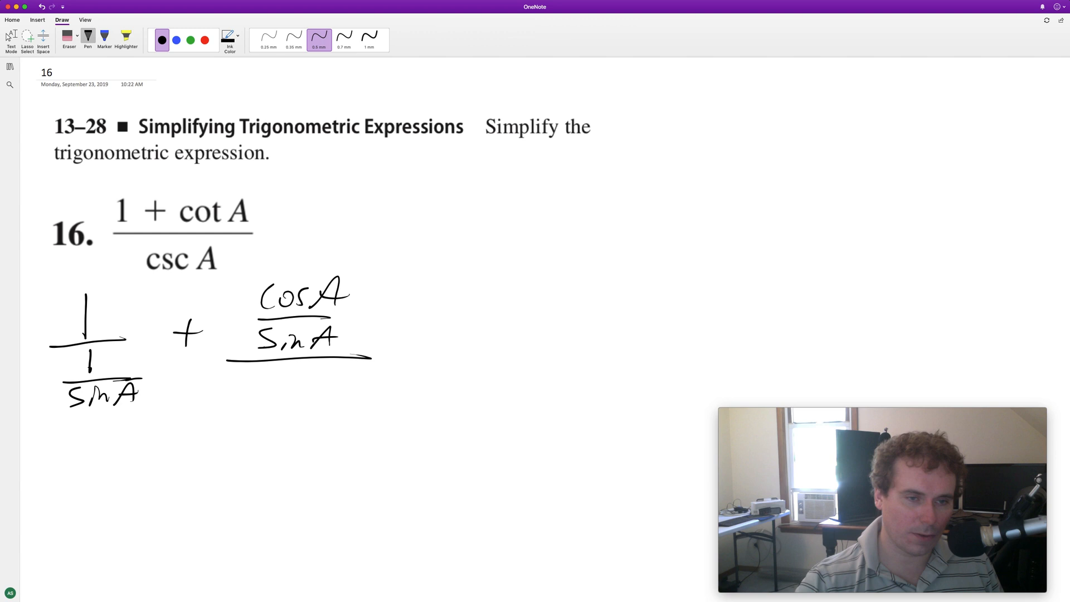
pyautogui.moveTo(286, 372); pyautogui.dragTo(321, 422)
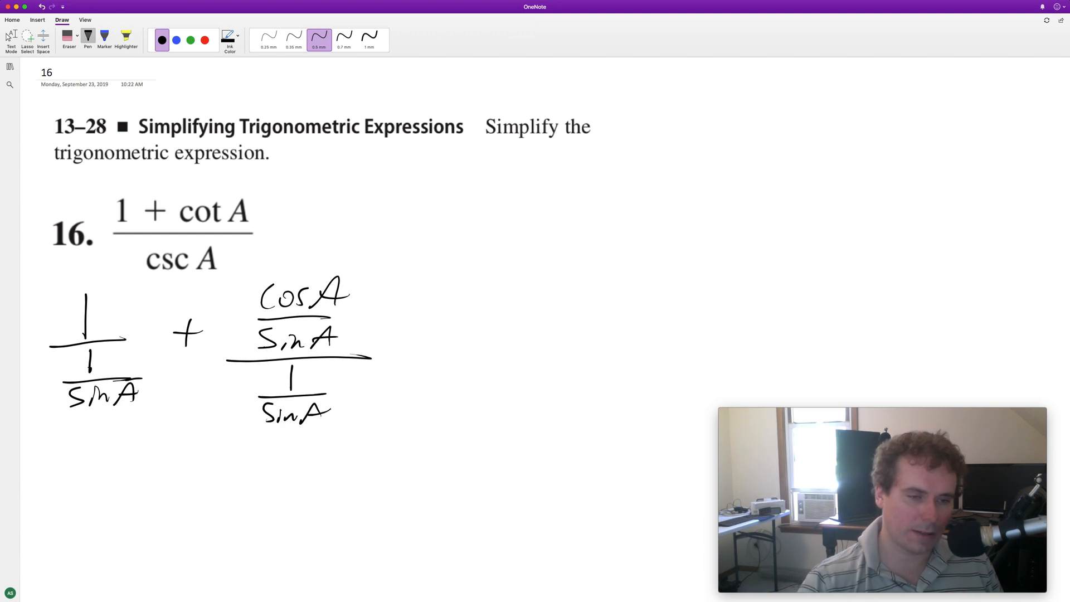
pyautogui.moveTo(48, 457); pyautogui.dragTo(58, 491)
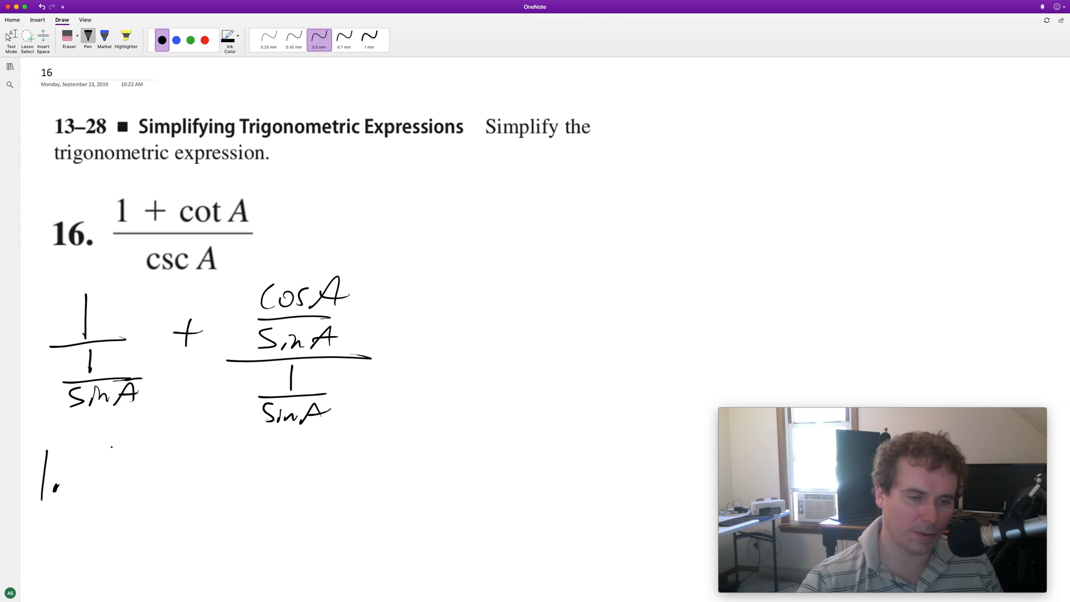
# Step: Write 1 · sin A/1 followed by an equals sign on the new line
pyautogui.moveTo(75, 457); pyautogui.dragTo(164, 492)
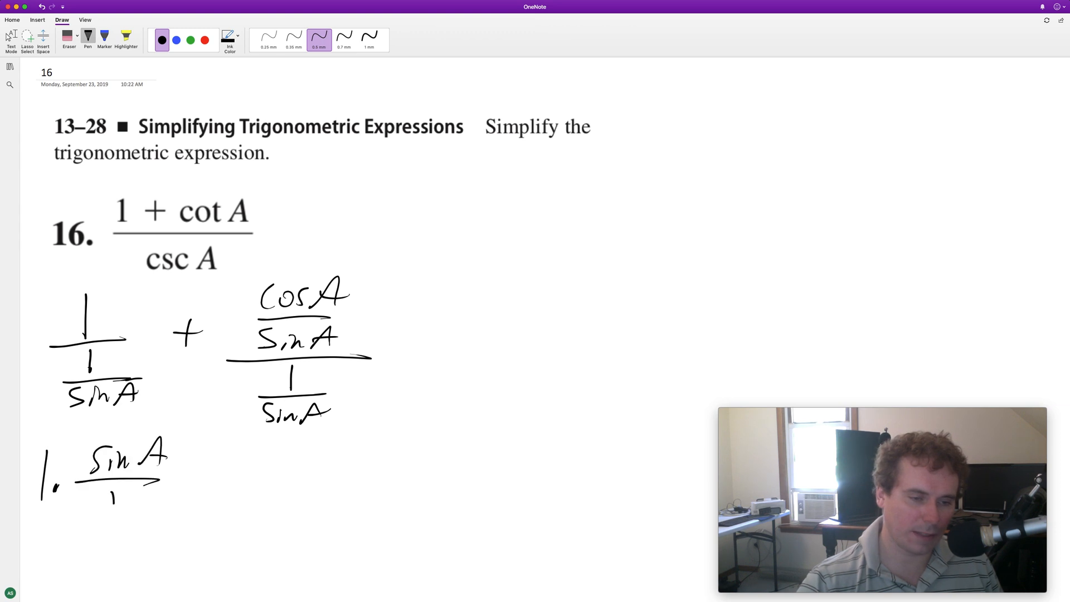
pyautogui.moveTo(197, 477); pyautogui.dragTo(222, 478)
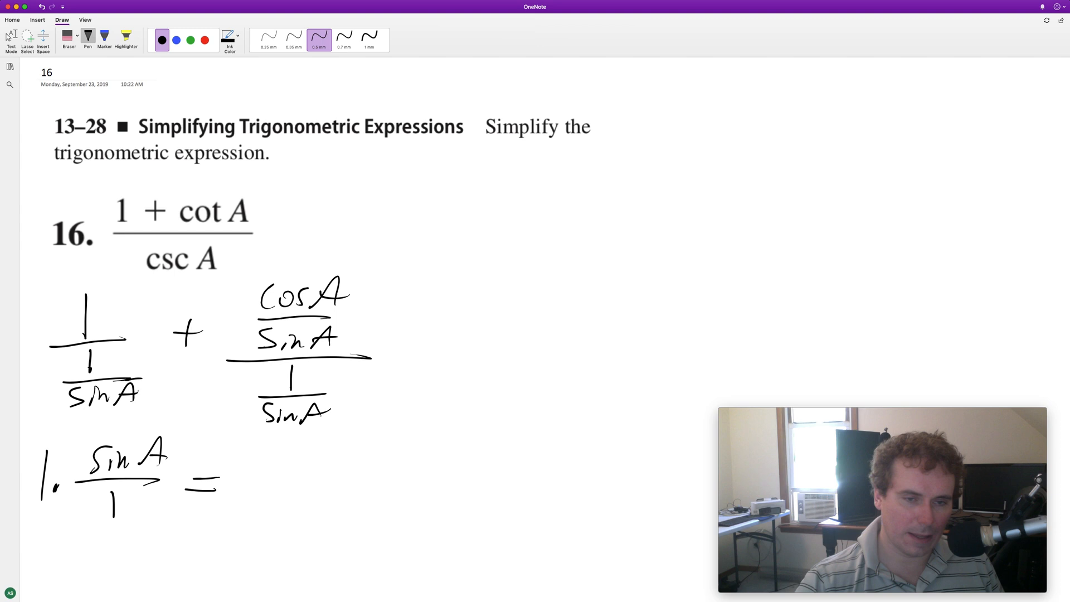